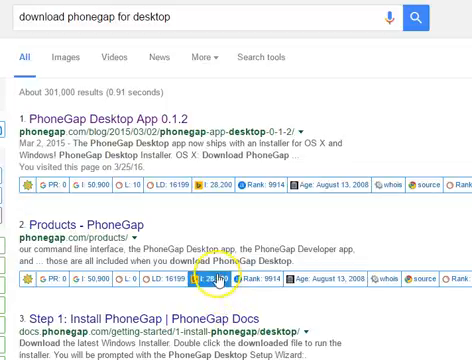
mouse_move(180, 220)
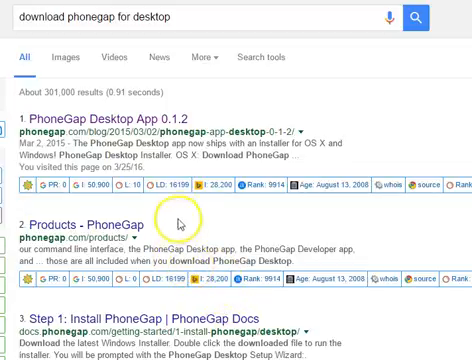